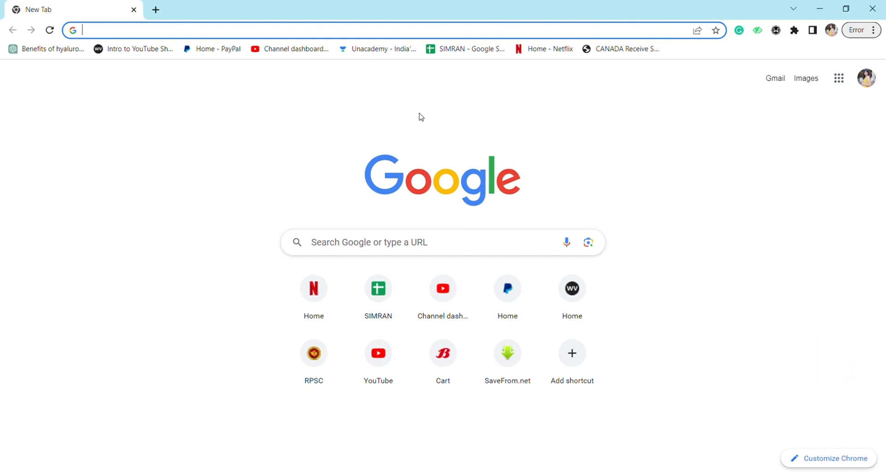
pyautogui.moveTo(433, 114)
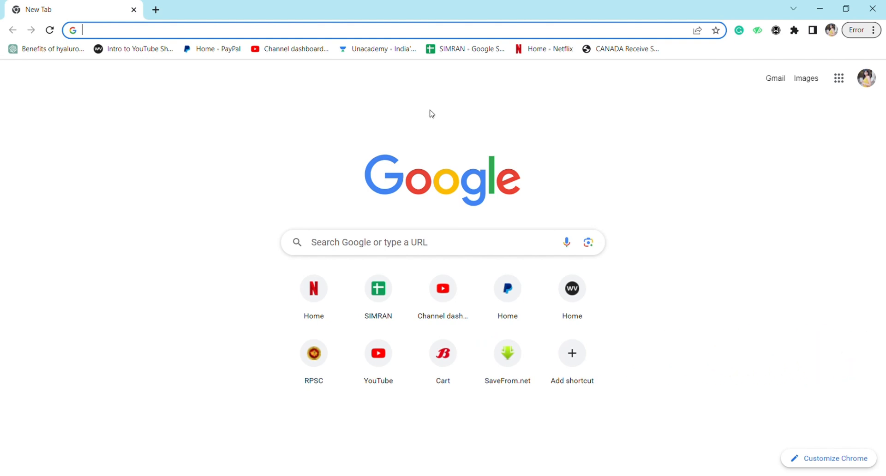
pyautogui.moveTo(381, 115)
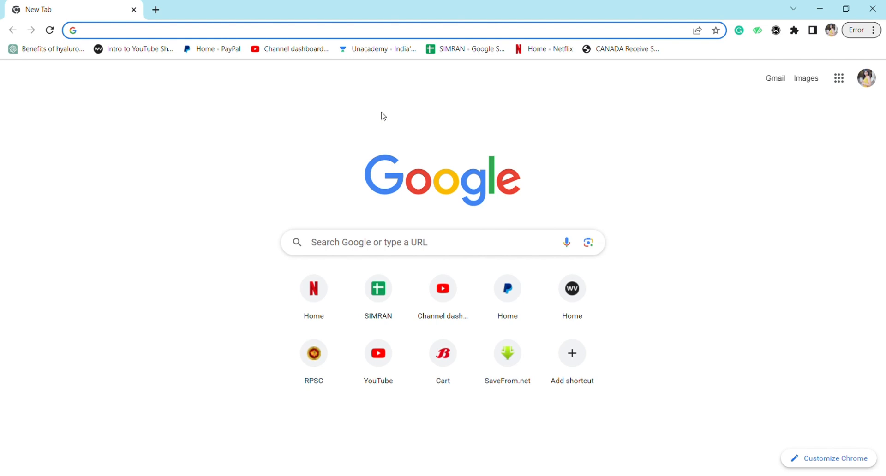
pyautogui.moveTo(392, 228)
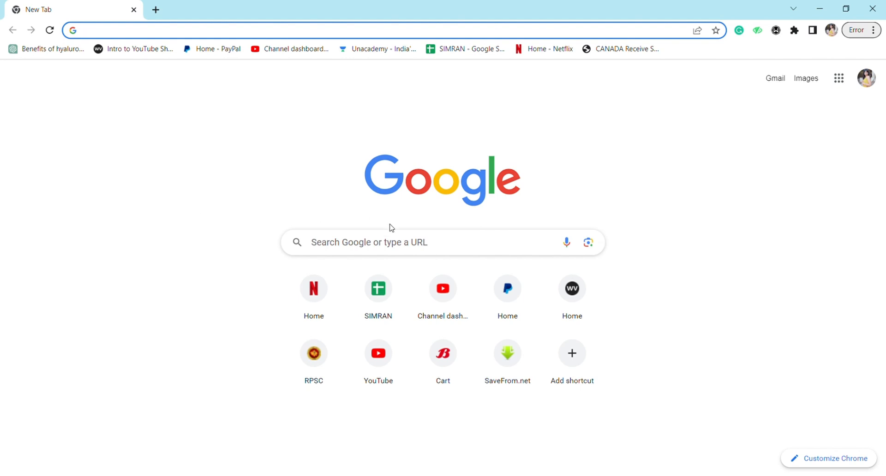
pyautogui.moveTo(344, 220)
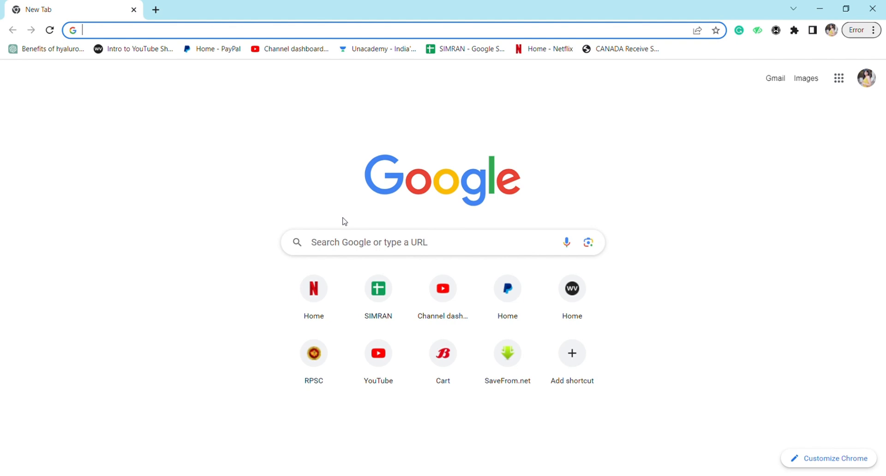
# Search Google for docusign, reach its site and start the free 30-day trial sign-up.
pyautogui.click(395, 243)
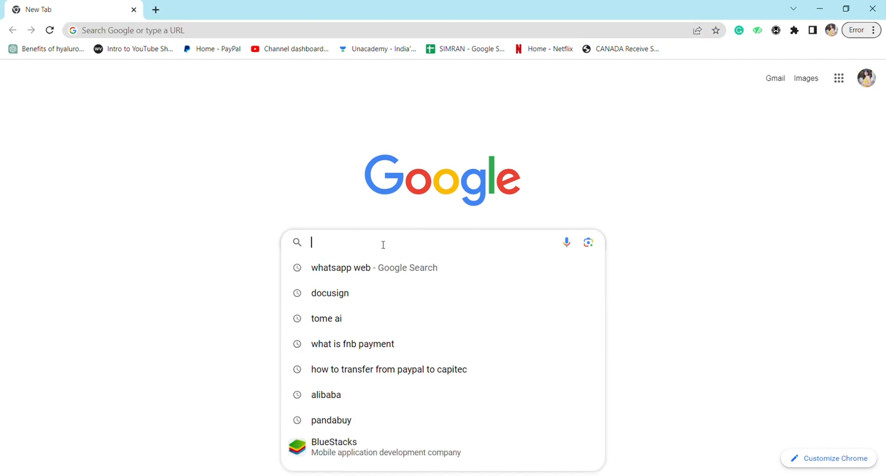
pyautogui.moveTo(368, 192)
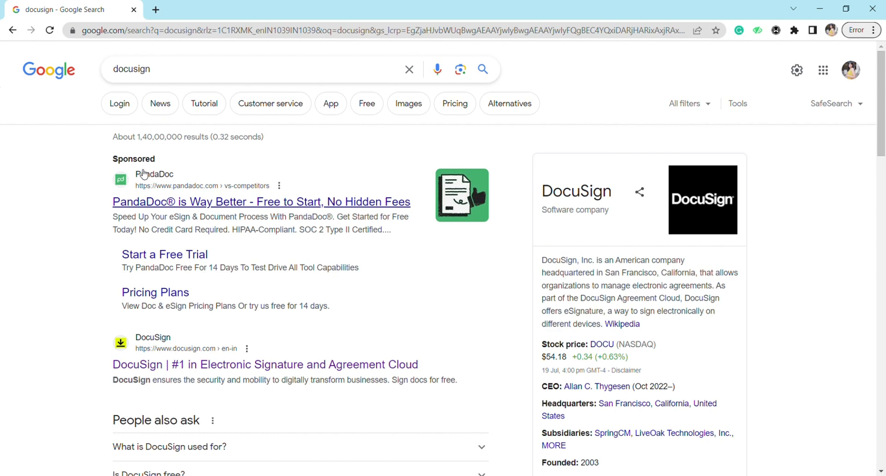
pyautogui.scroll(-3)
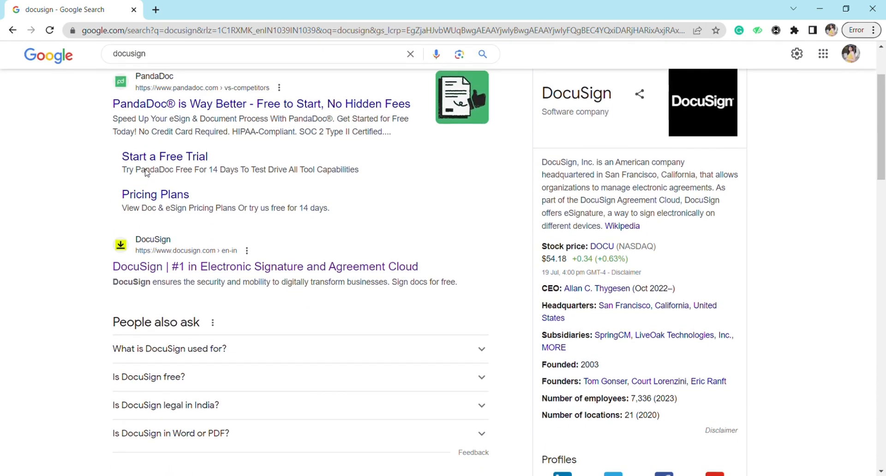
pyautogui.scroll(3)
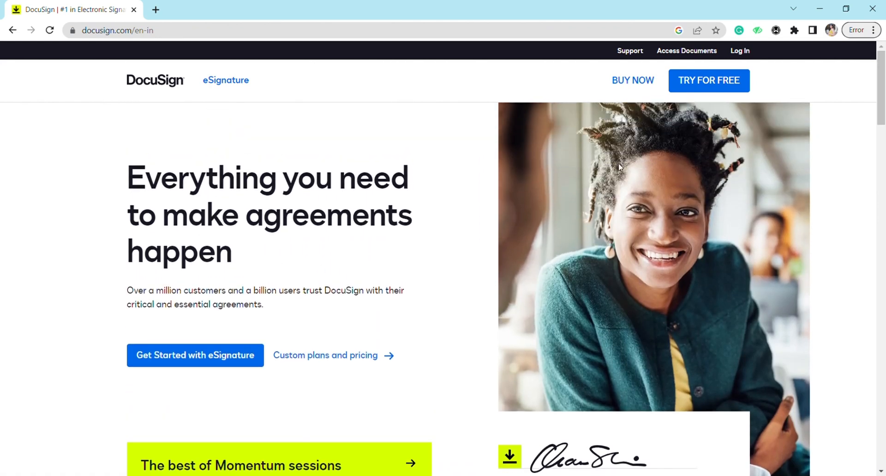
pyautogui.click(708, 80)
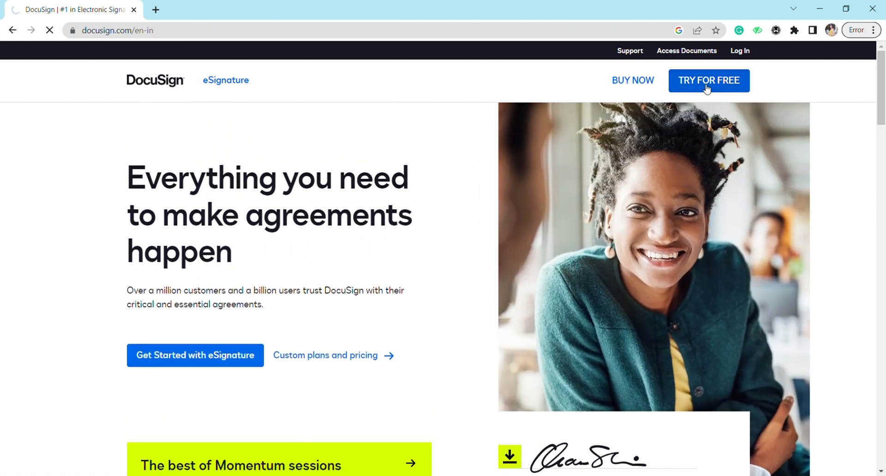
pyautogui.click(708, 81)
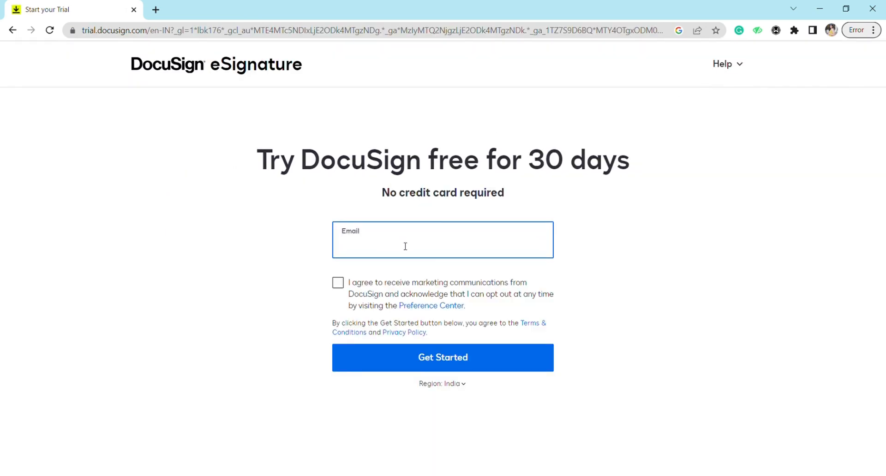
# Submit the email with Get Started and rotate the animal to solve the verification puzzle.
pyautogui.click(442, 357)
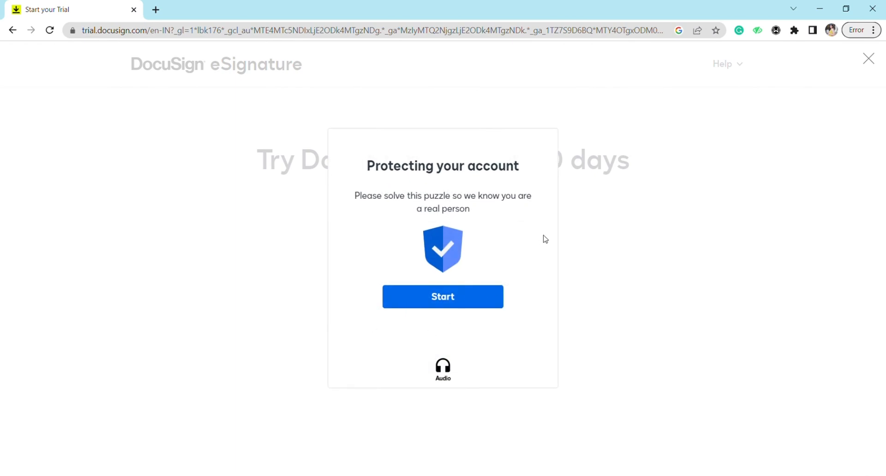
pyautogui.moveTo(246, 132)
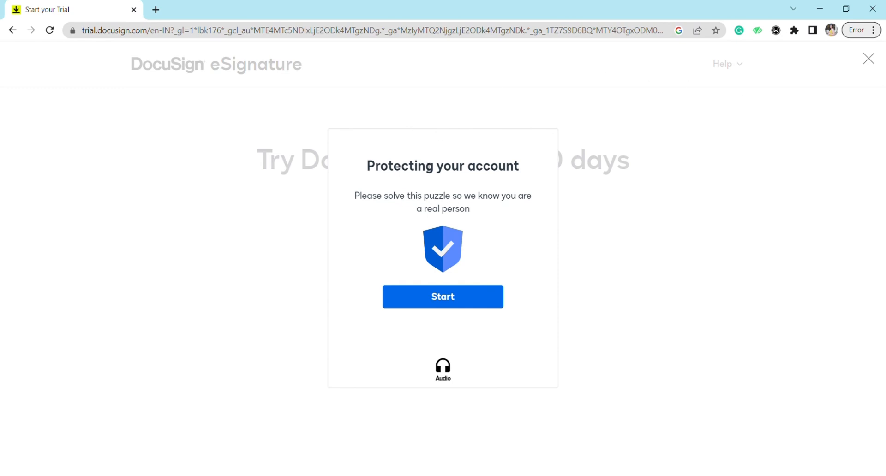
pyautogui.click(442, 296)
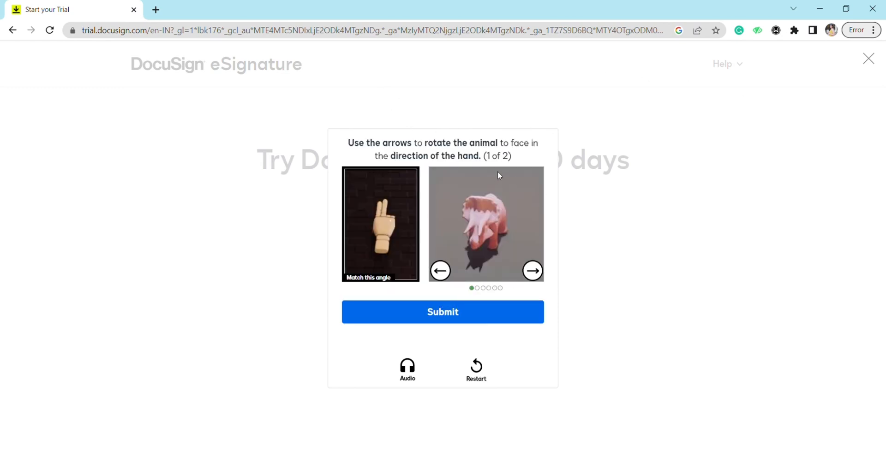
pyautogui.click(442, 312)
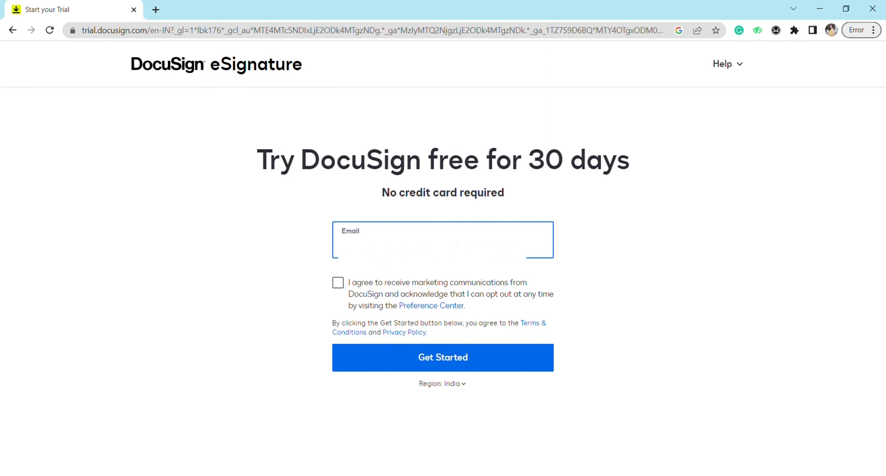
# Tick the marketing communications consent and submit the trial form with Get Started.
pyautogui.click(442, 240)
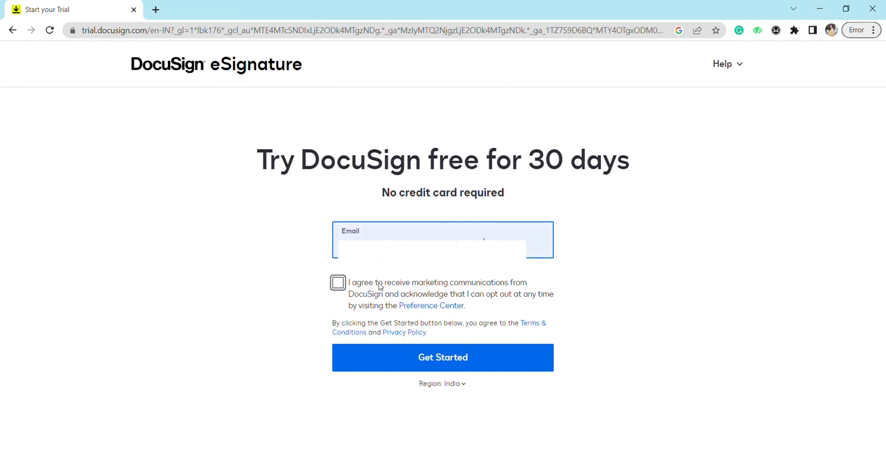
pyautogui.click(338, 282)
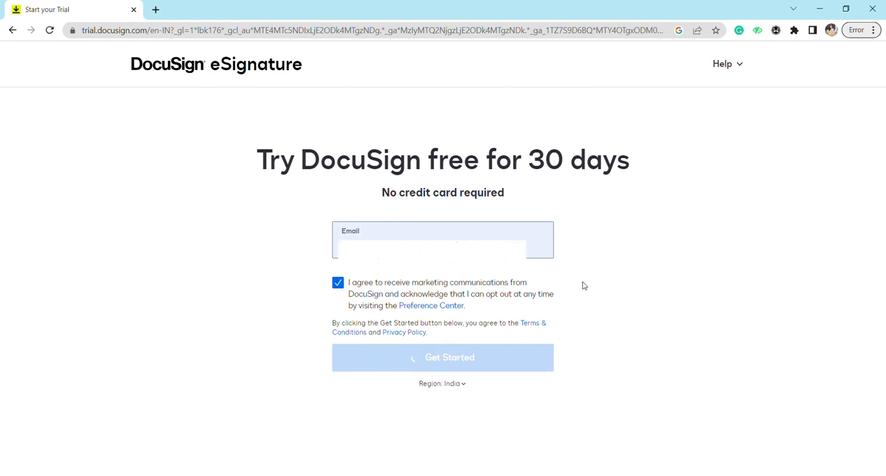
pyautogui.click(442, 357)
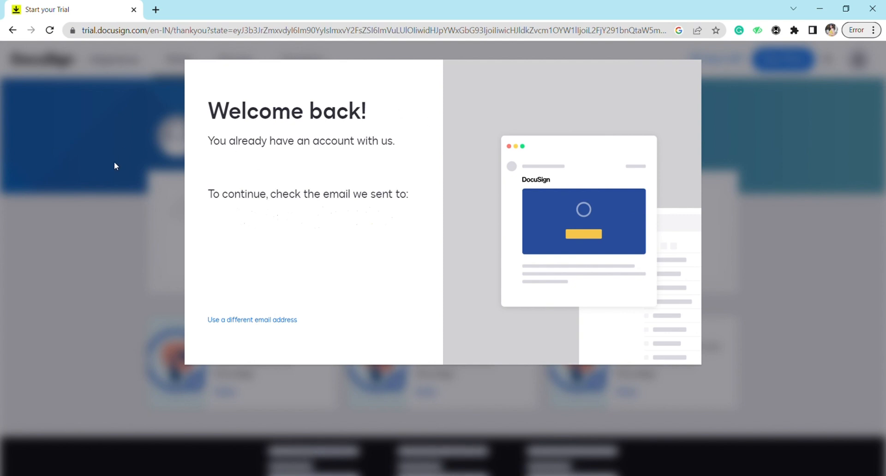
pyautogui.moveTo(246, 247)
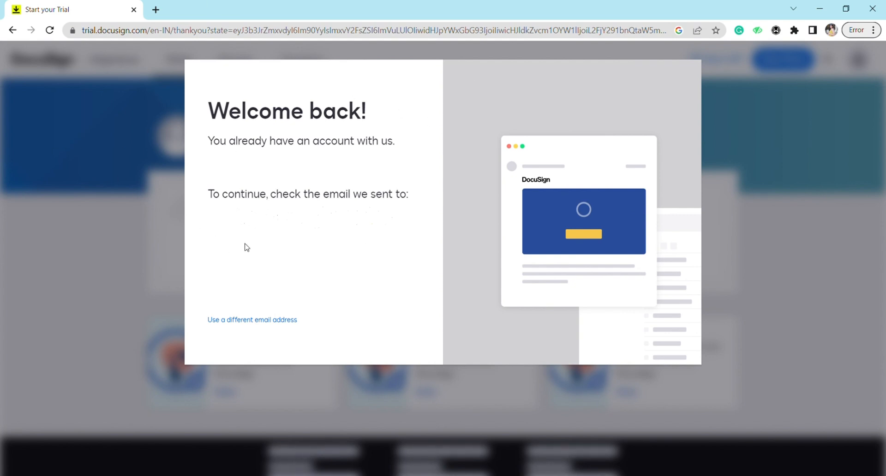
pyautogui.moveTo(779, 123)
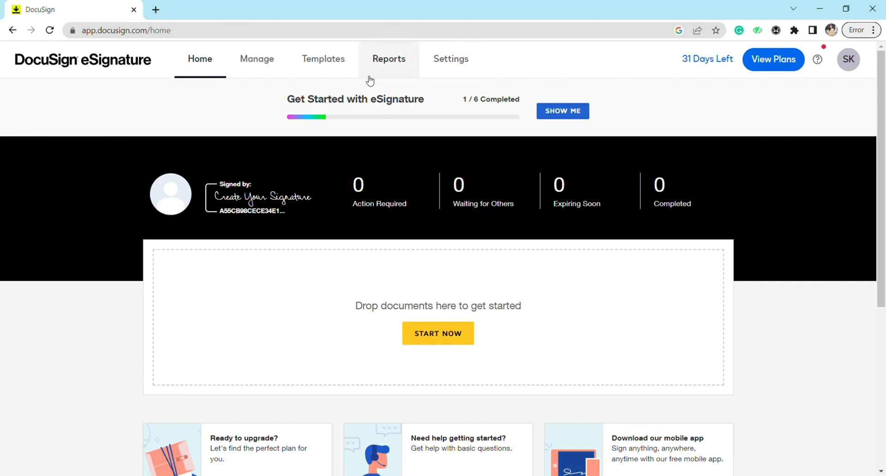
# Review the eSignature Home dashboard showing 31 trial days left.
pyautogui.scroll(-3)
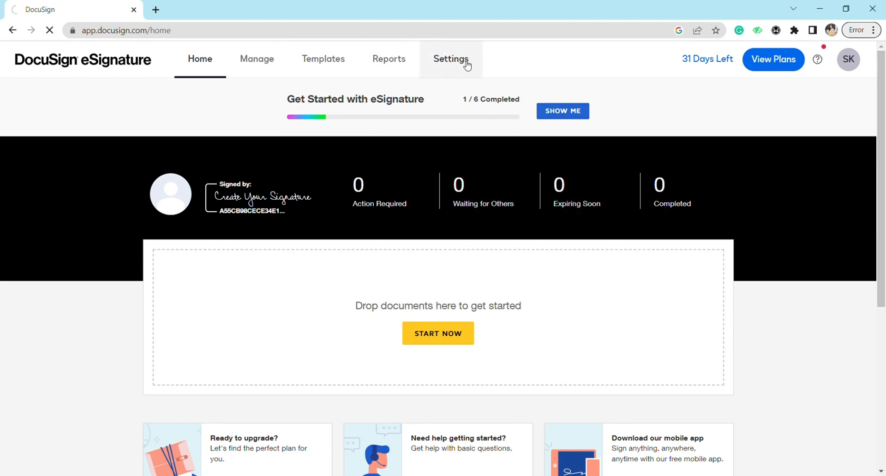
# Go to Settings to reach the admin overview with Find a Setting and Notifications.
pyautogui.click(451, 59)
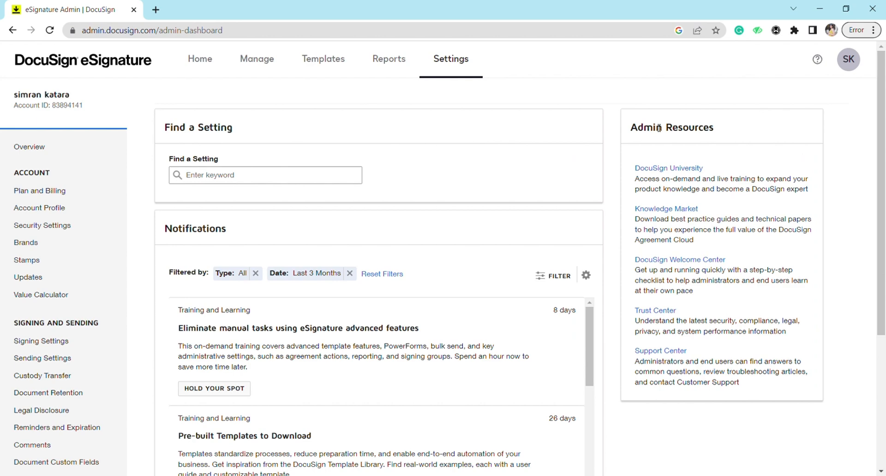
pyautogui.moveTo(112, 94)
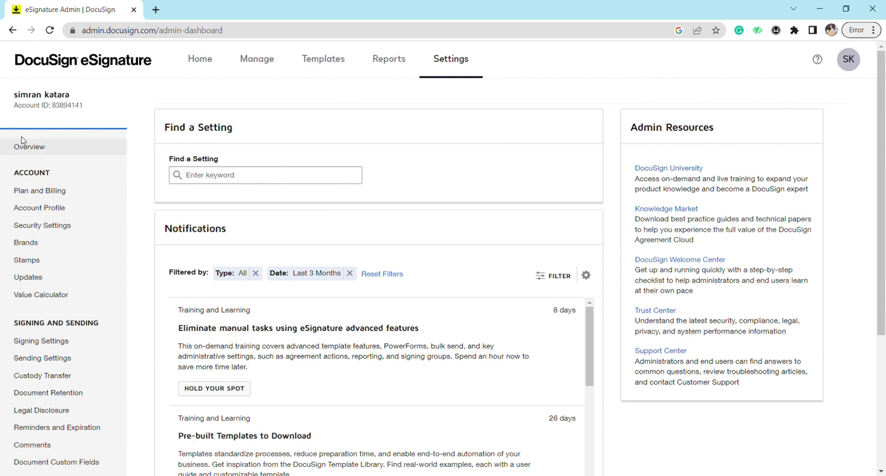
pyautogui.scroll(-3)
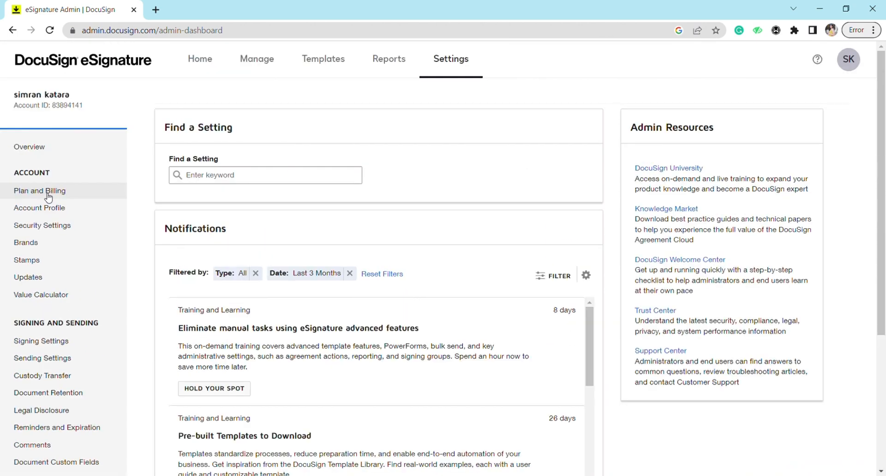
# Choose Close Account under the Business Pro Trial in Plan and Billing.
pyautogui.click(39, 191)
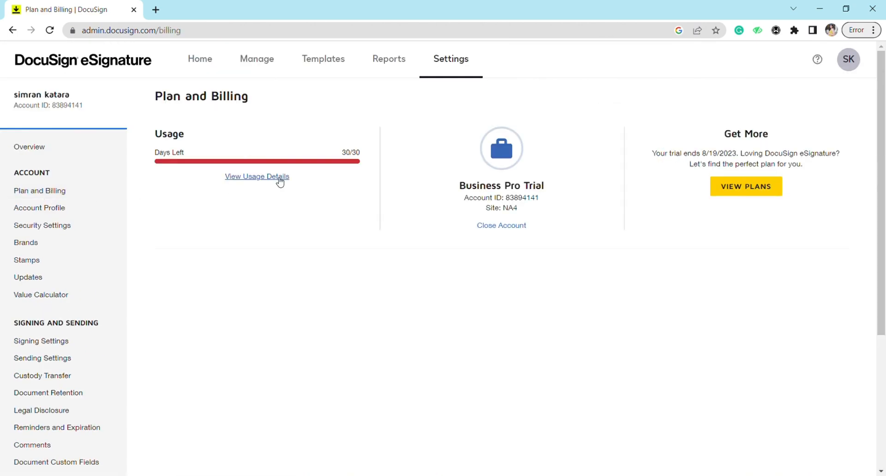
pyautogui.moveTo(549, 243)
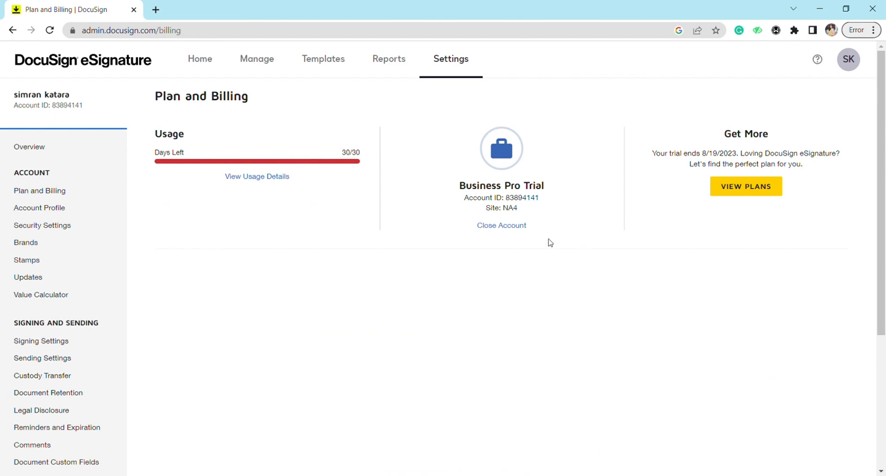
pyautogui.moveTo(514, 45)
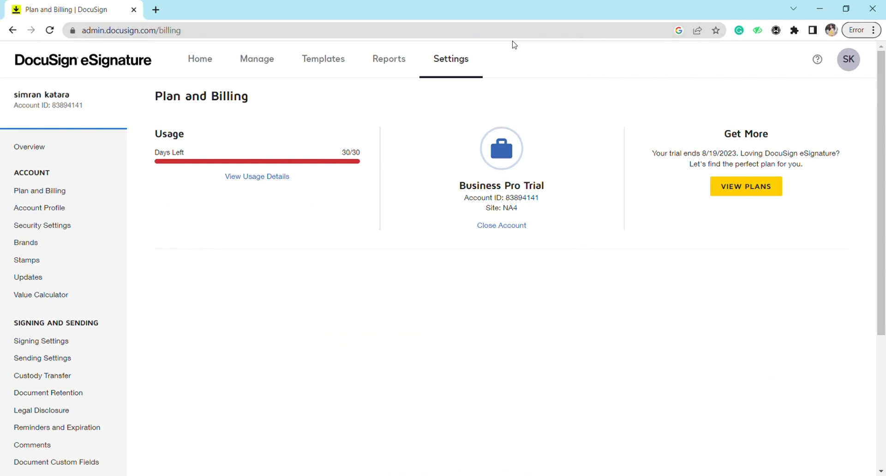
pyautogui.moveTo(501, 225)
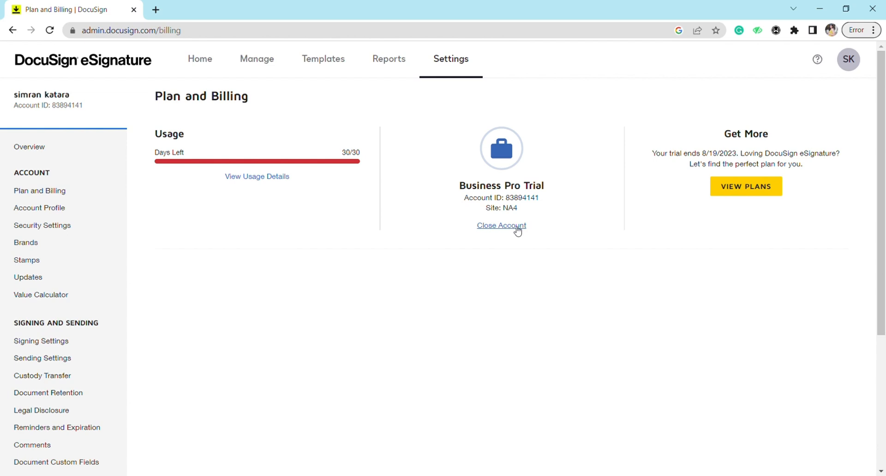
pyautogui.click(500, 225)
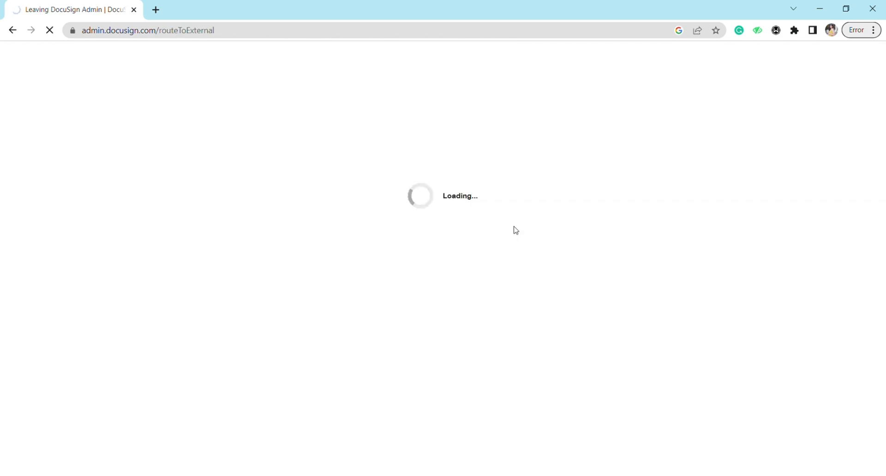